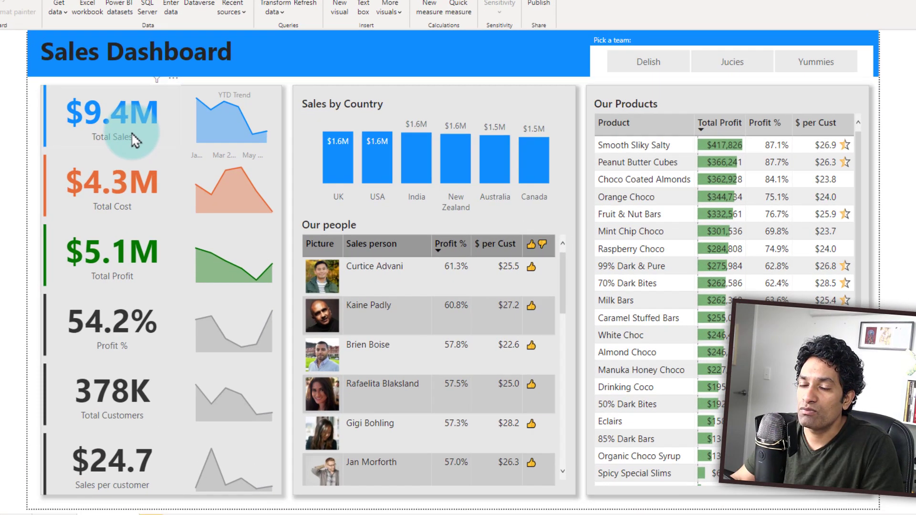
# - Review the indicator cards and people table, then filter the dashboard to team Delish ($3.3M sales)
pyautogui.click(119, 134)
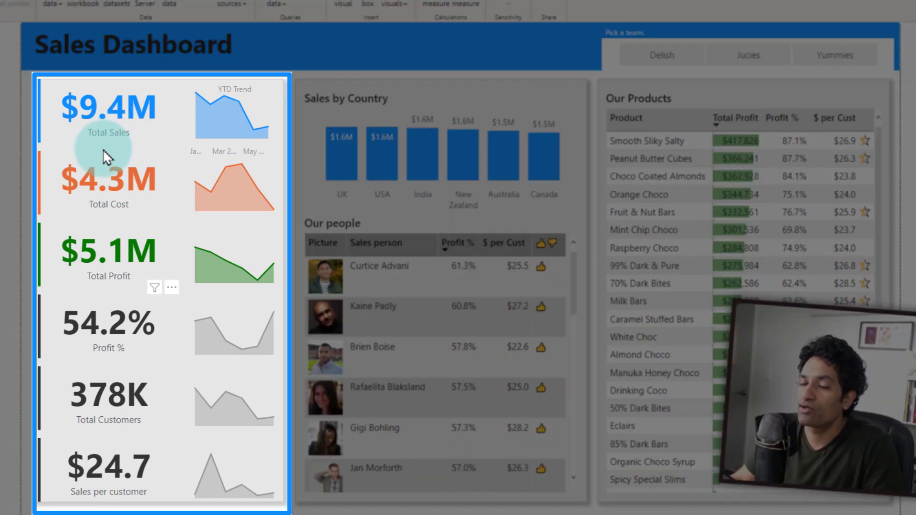
pyautogui.moveTo(125, 432)
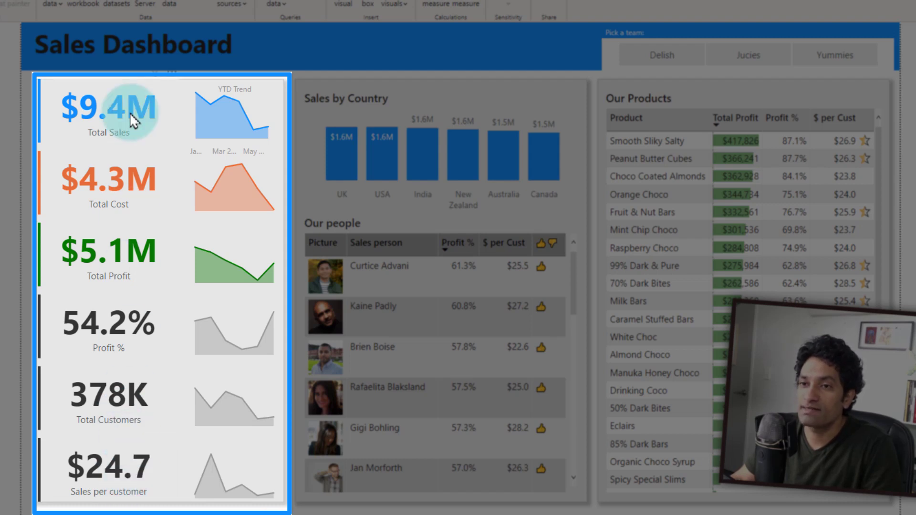
pyautogui.moveTo(263, 141)
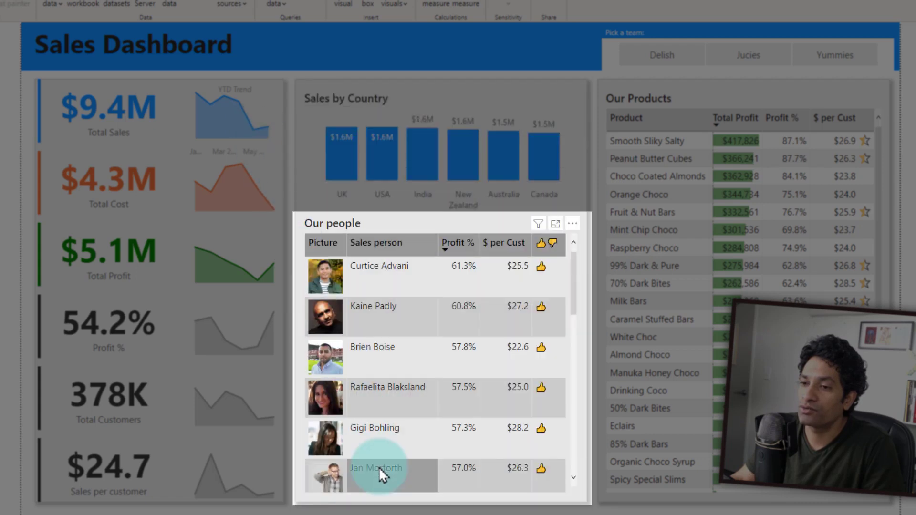
pyautogui.click(376, 467)
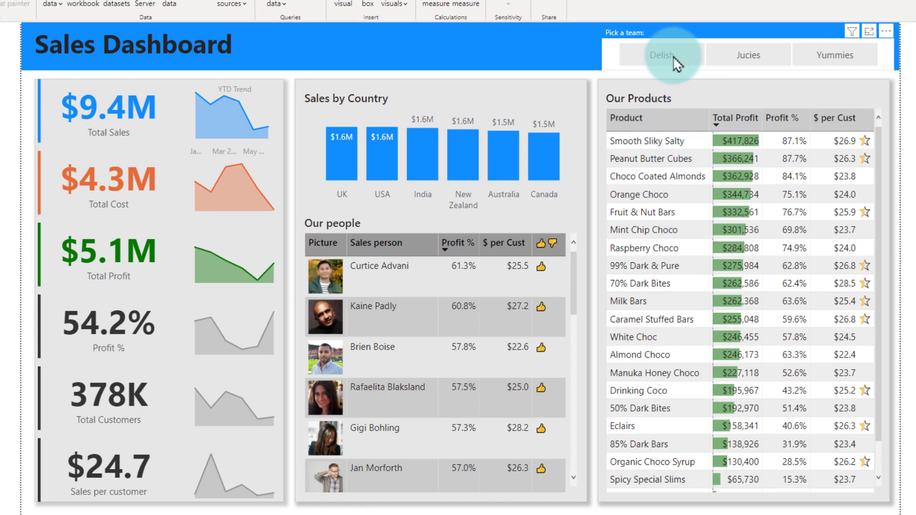
pyautogui.click(663, 54)
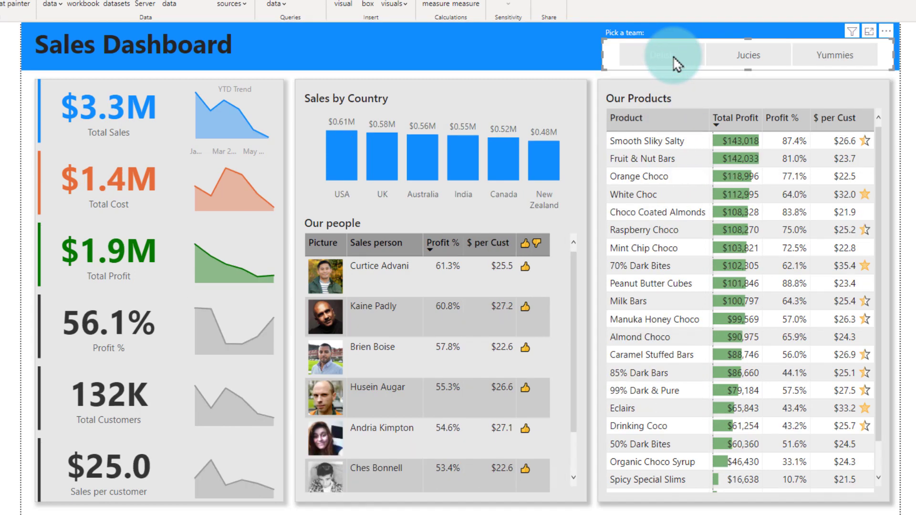
pyautogui.click(661, 54)
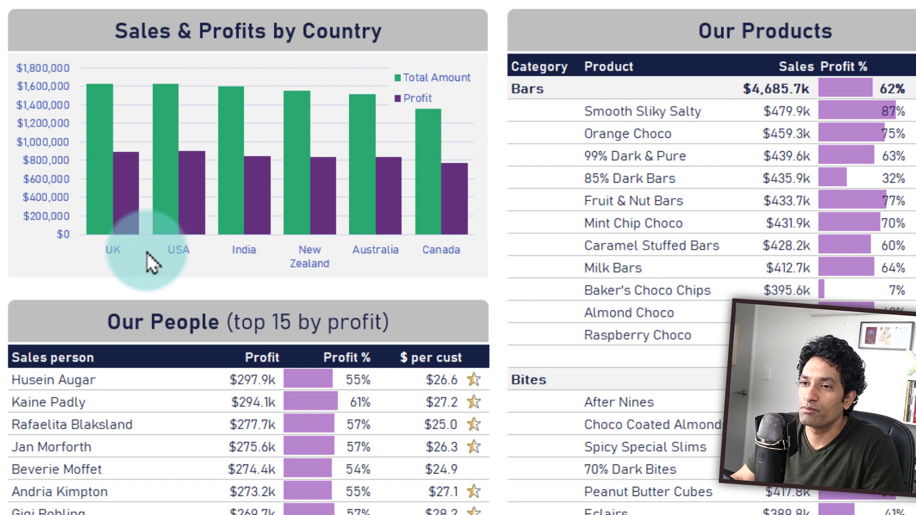
pyautogui.moveTo(133, 252)
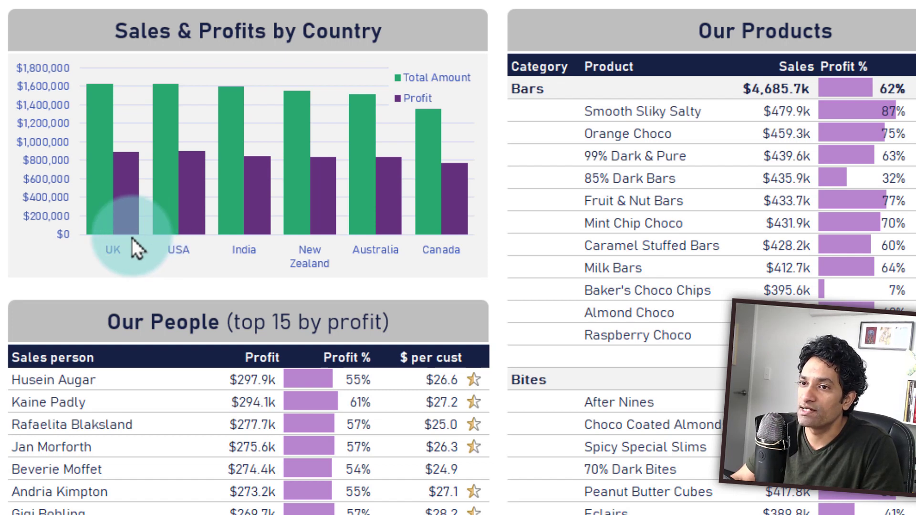
pyautogui.moveTo(113, 246)
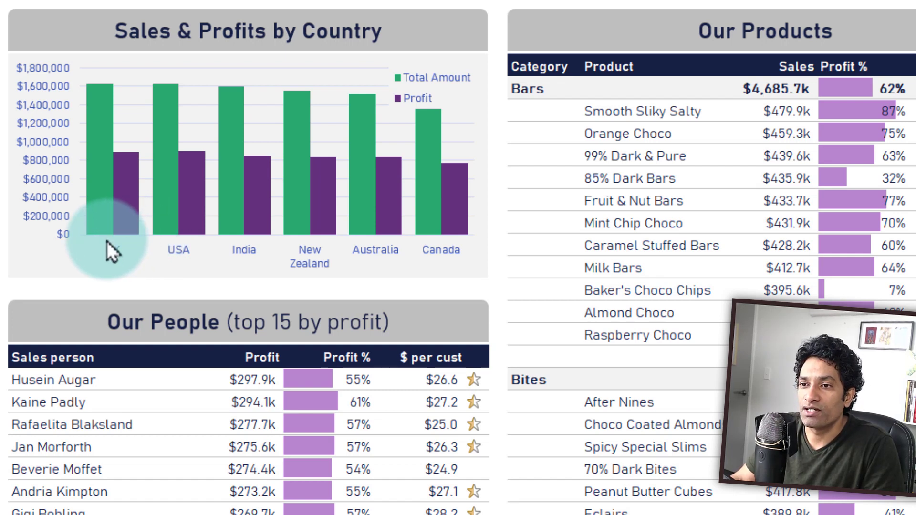
# - Select Delish in the Excel Pick a team slicer, showing $3,300,976 sales
pyautogui.scroll(-3)
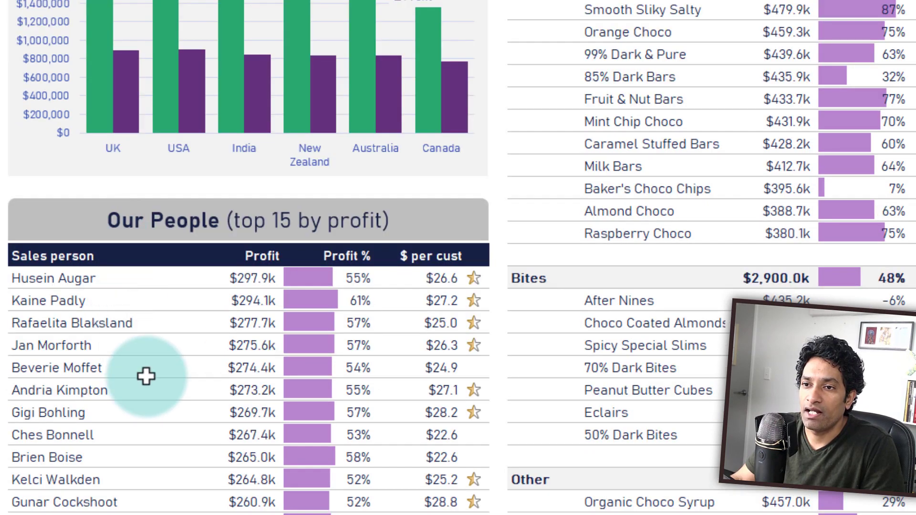
pyautogui.scroll(-3)
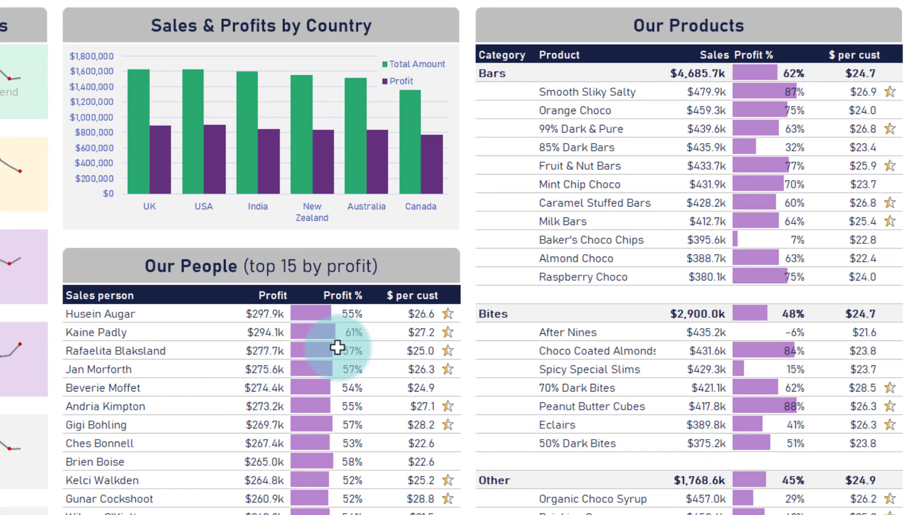
pyautogui.moveTo(563, 248)
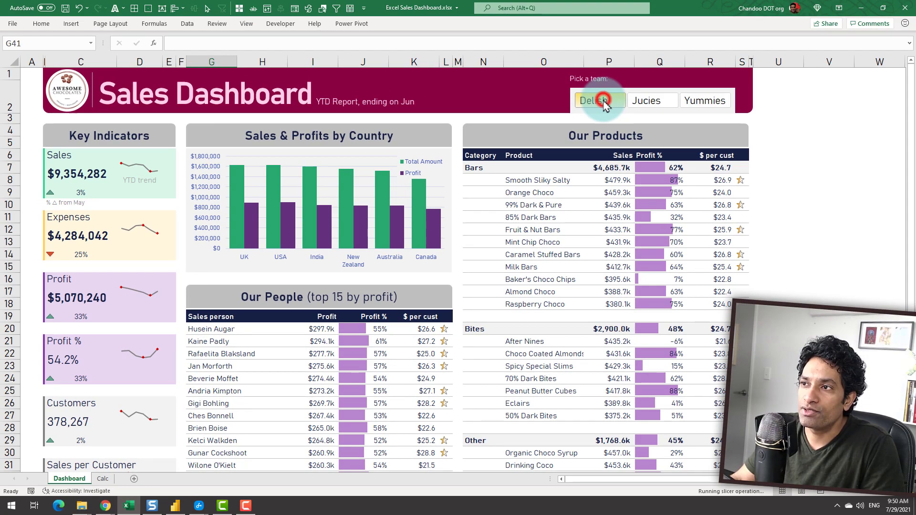
pyautogui.click(600, 100)
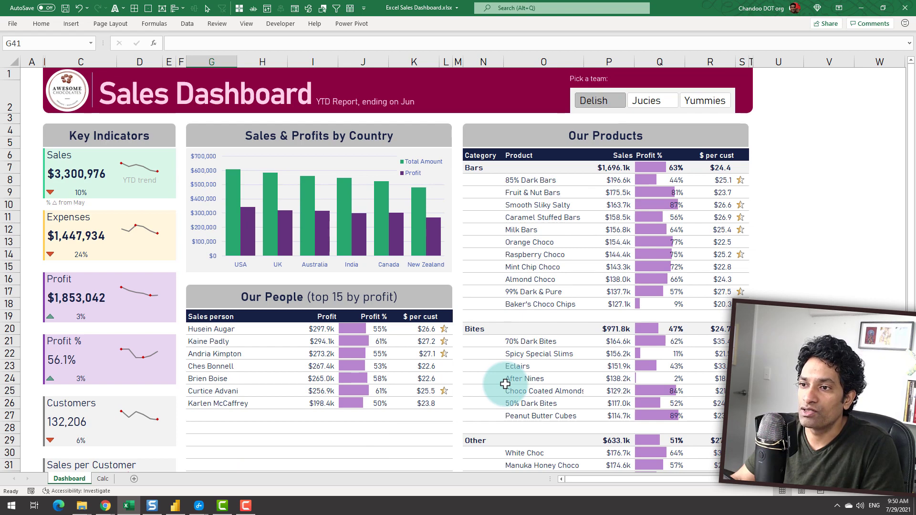
pyautogui.click(175, 505)
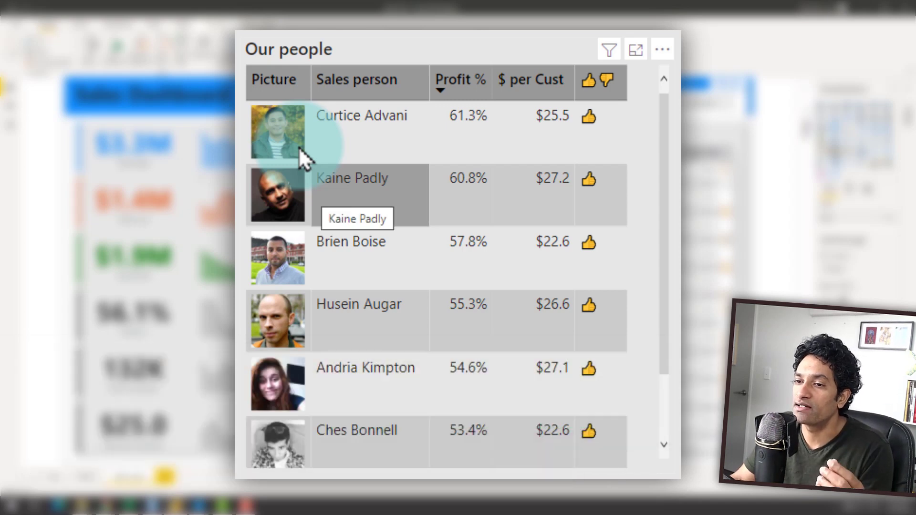
pyautogui.moveTo(347, 282)
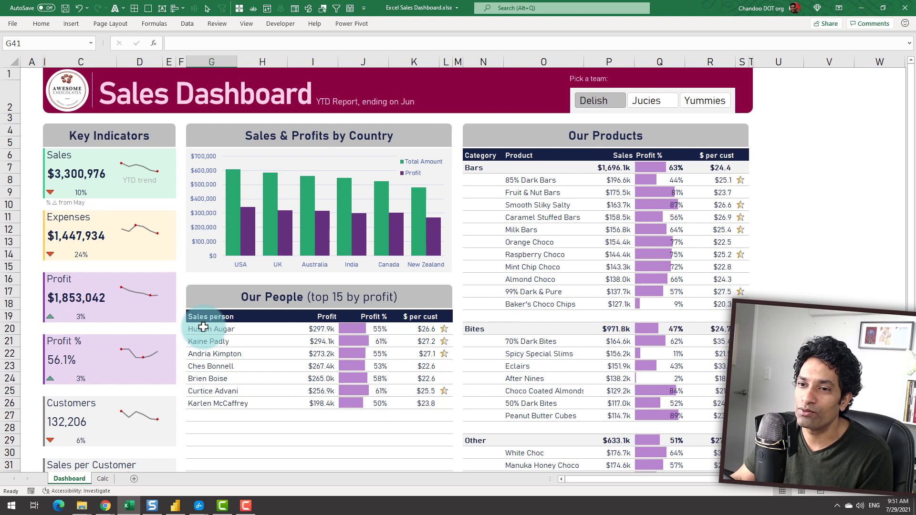
# - Return to the Power BI Desktop report filtered to Delish with $3.3M sales
pyautogui.click(215, 402)
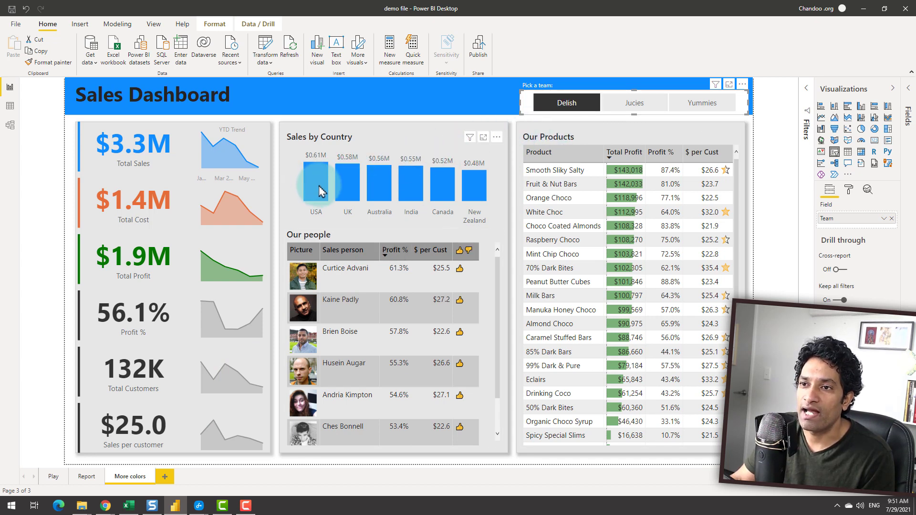
# - Cross-filter the report to USA via the Sales by Country chart ($607.6K sales, $342.0K profit)
pyautogui.click(315, 184)
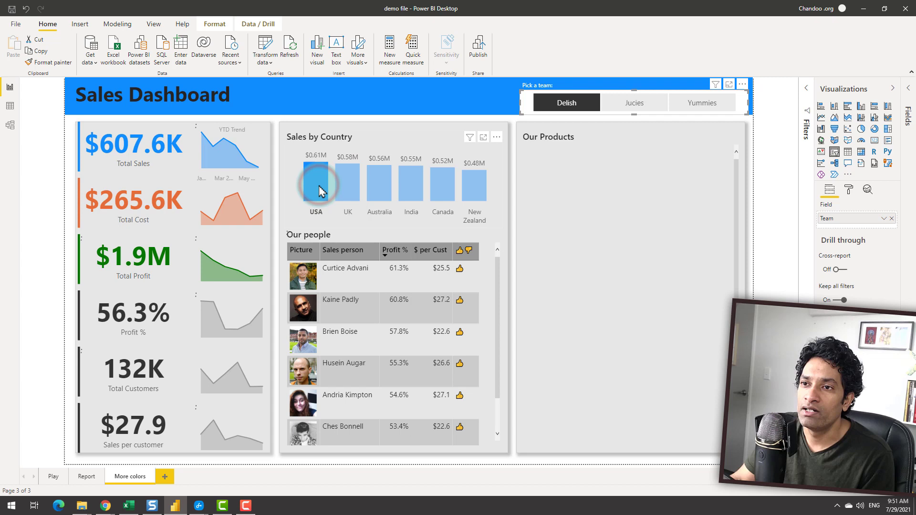
pyautogui.click(316, 186)
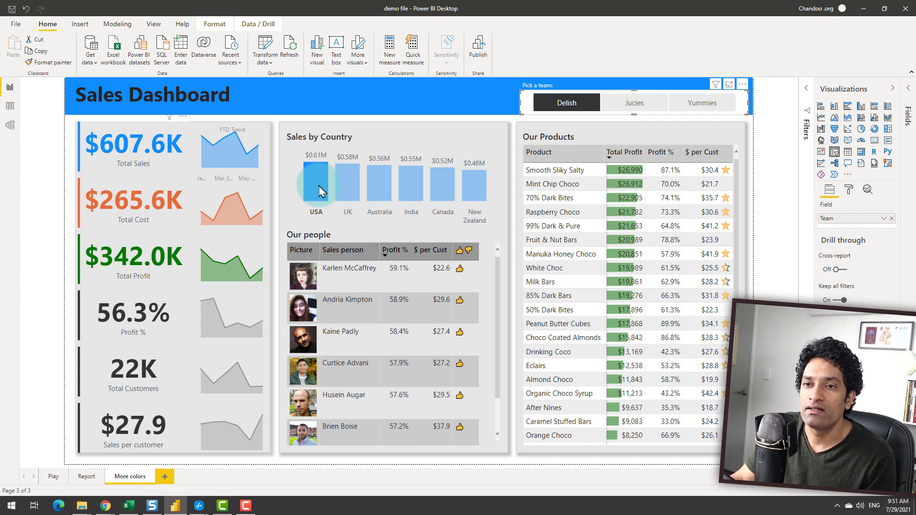
pyautogui.moveTo(229, 182)
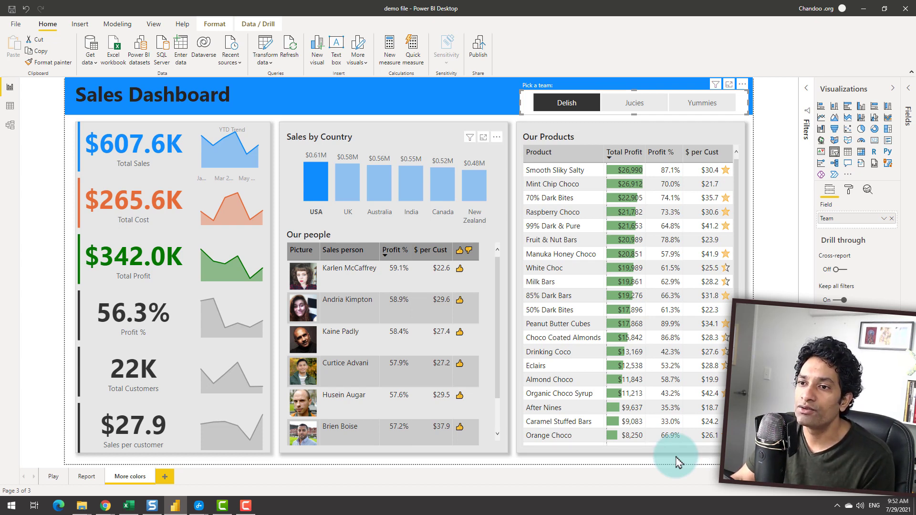
pyautogui.moveTo(559, 219)
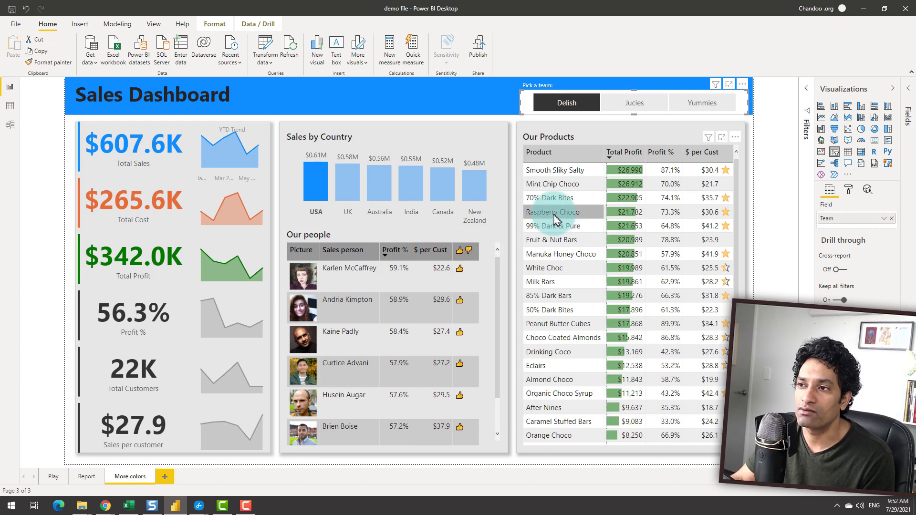
pyautogui.moveTo(557, 218)
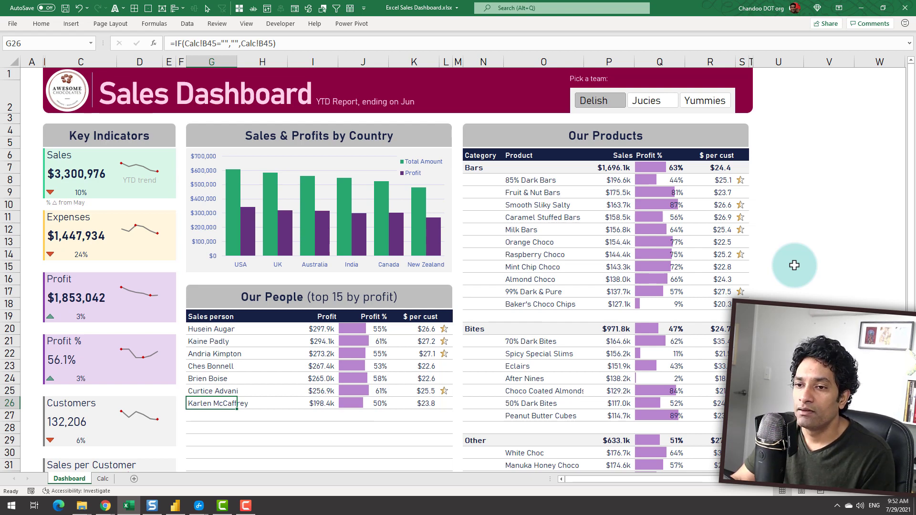
pyautogui.scroll(-3)
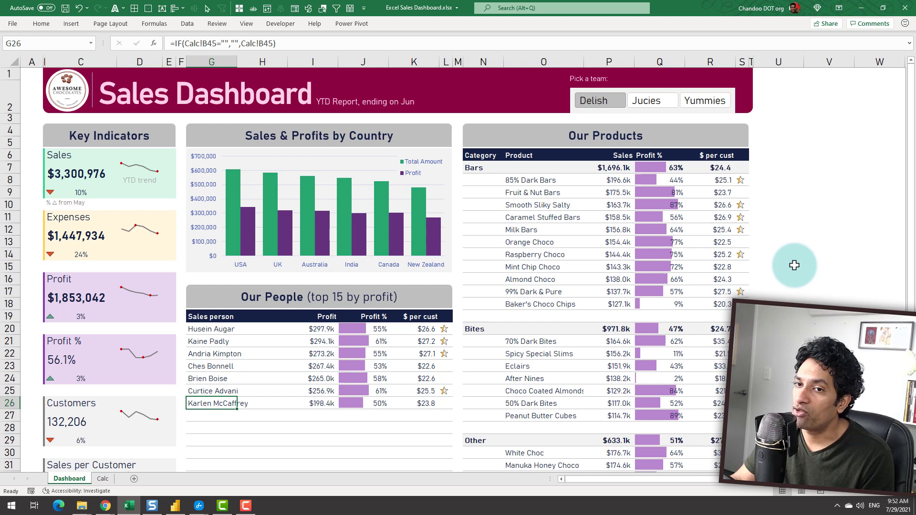
pyautogui.moveTo(793, 293)
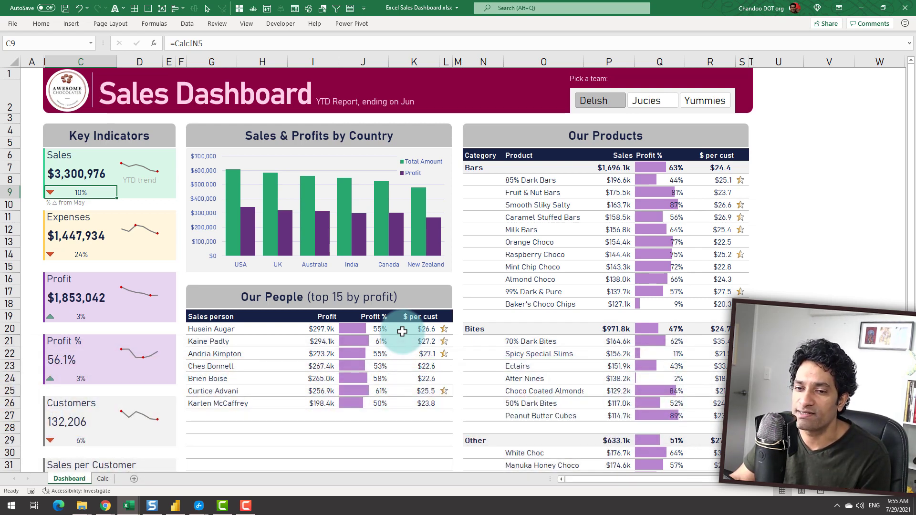
# - Switch to the Excel workbook's raw Sales Data sheet
pyautogui.press('alt+tab')
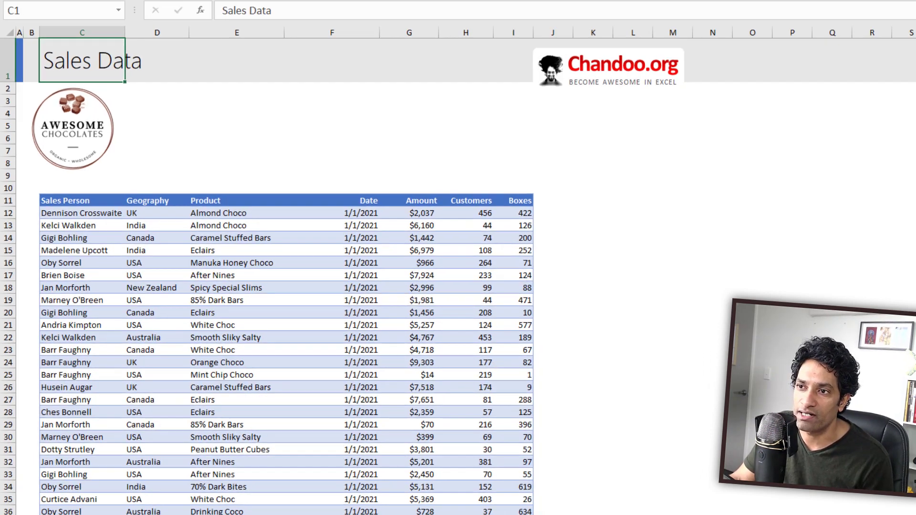
# - Show the Queries pane listing locations, people, products and sales (2,370 rows)
pyautogui.click(432, 56)
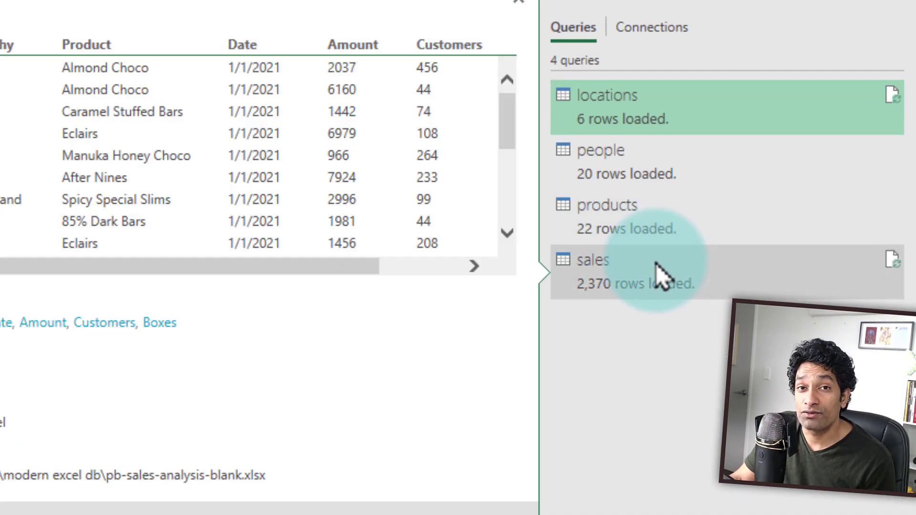
pyautogui.moveTo(689, 334)
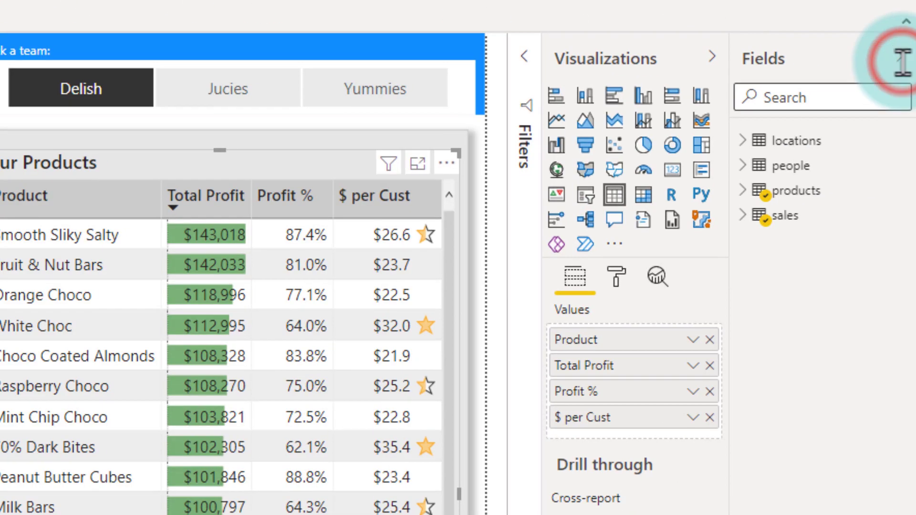
# - Select the Our Products table visual to reveal its fields in the model panes
pyautogui.click(745, 216)
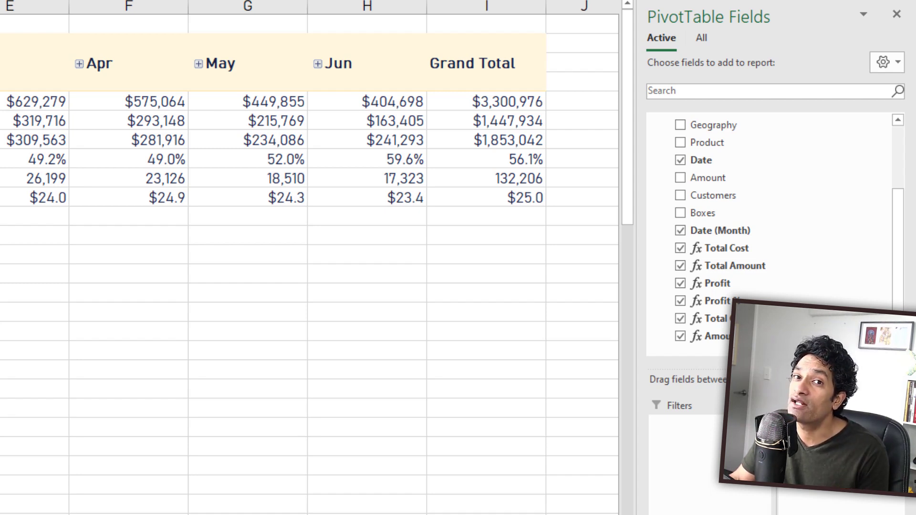
pyautogui.hscroll(3)
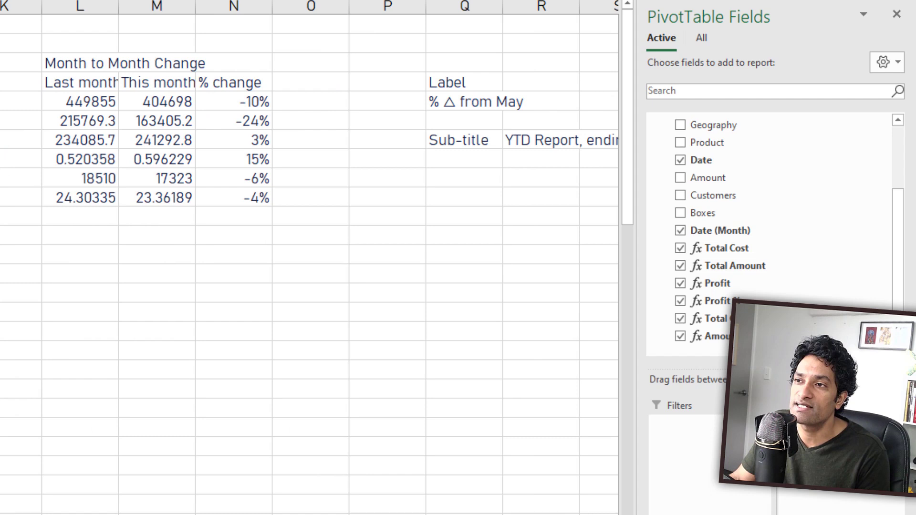
pyautogui.click(81, 101)
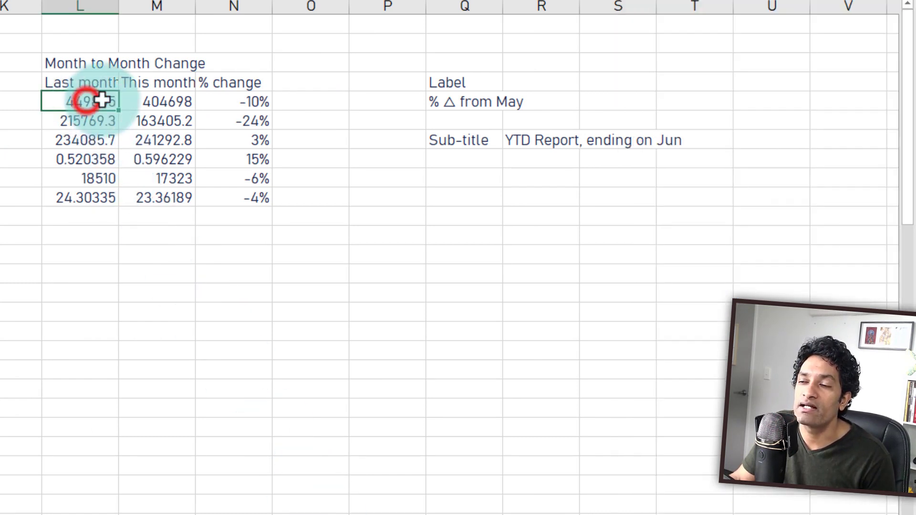
pyautogui.click(250, 101)
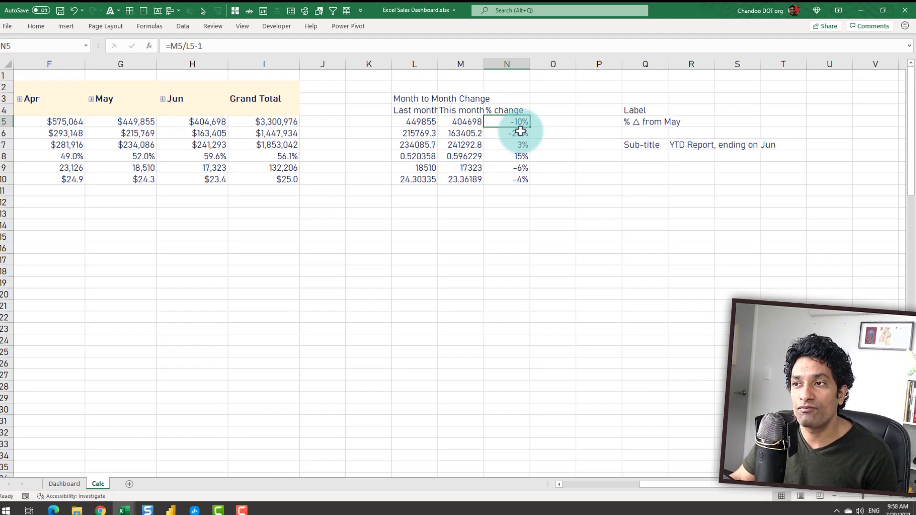
pyautogui.click(65, 484)
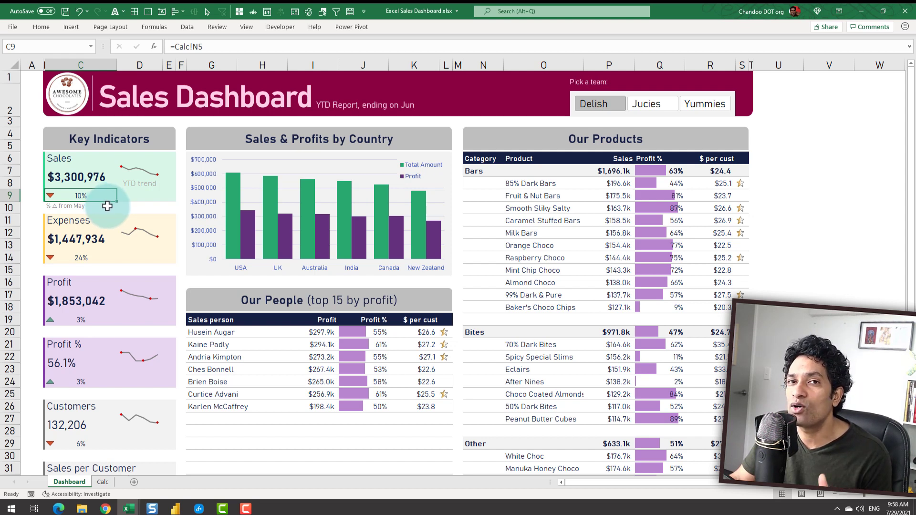
pyautogui.moveTo(107, 223)
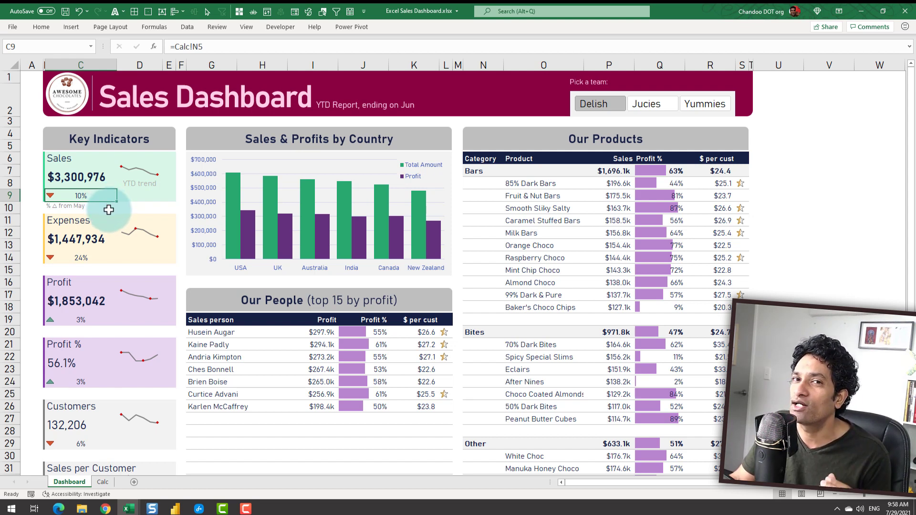
pyautogui.click(102, 481)
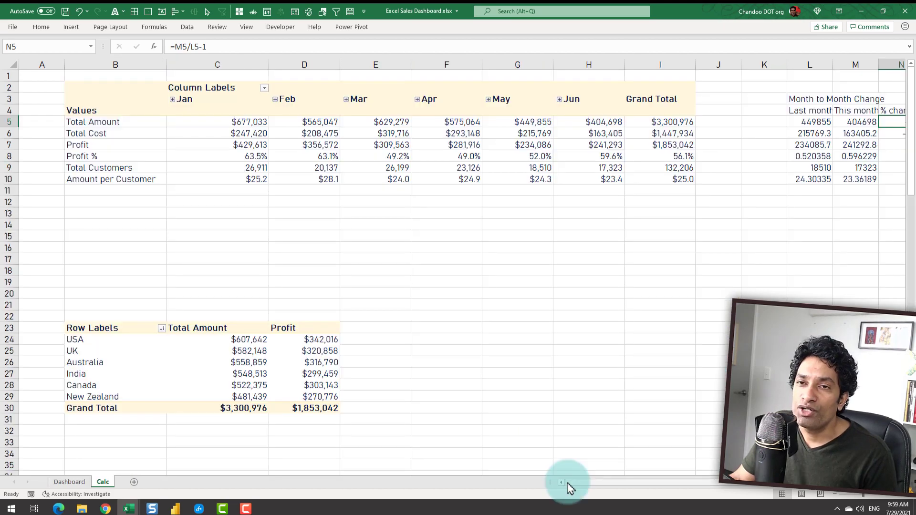
# - Select the Sales per customer measure, DIVIDE([Total Sales], [Total Customers])
pyautogui.click(69, 481)
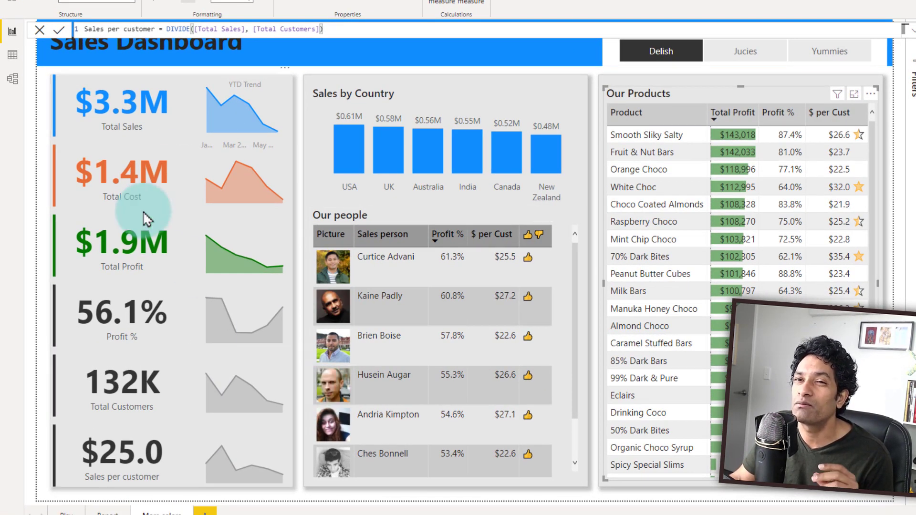
pyautogui.moveTo(148, 220)
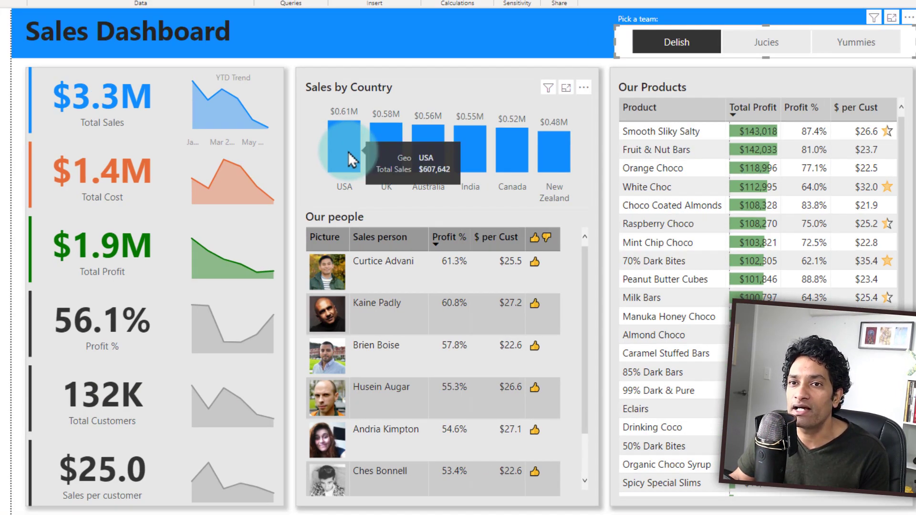
pyautogui.click(343, 152)
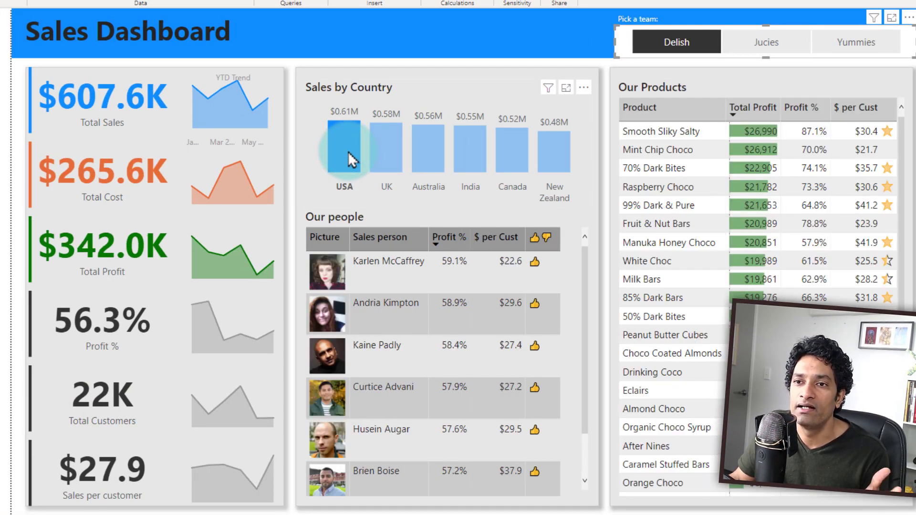
pyautogui.moveTo(350, 158)
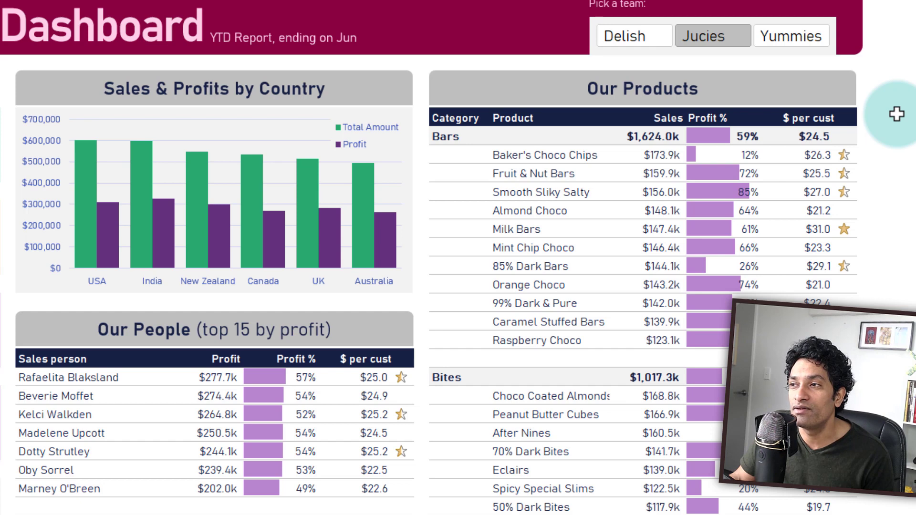
pyautogui.moveTo(539, 269)
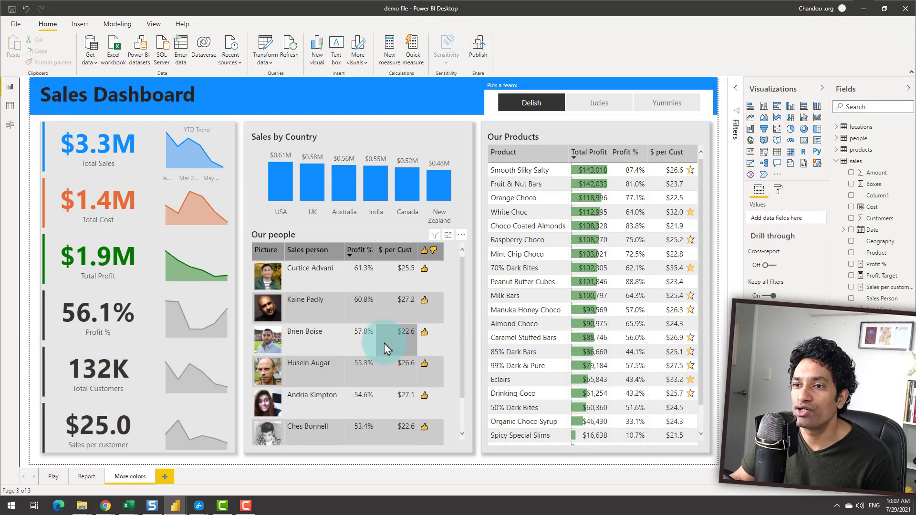
pyautogui.moveTo(388, 337)
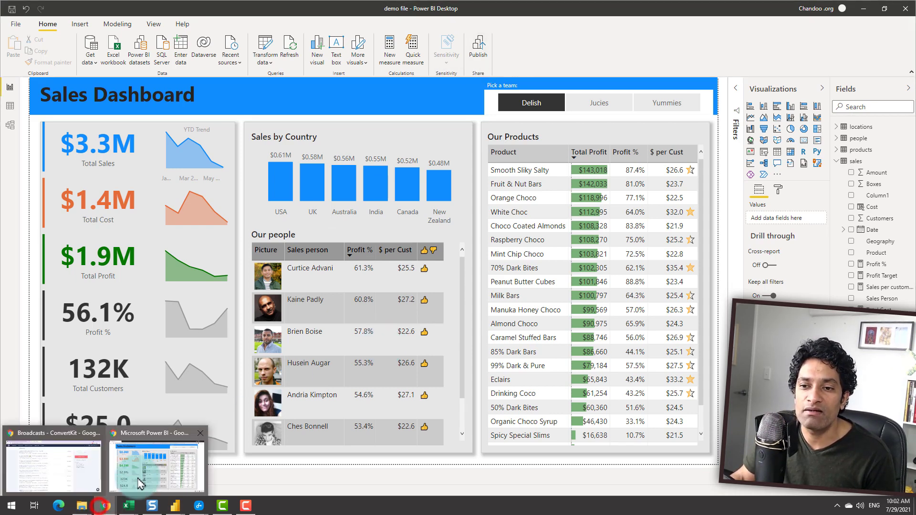
# - Switch to the published report in Chrome showing $8.0M sales and 323K customers
pyautogui.click(155, 462)
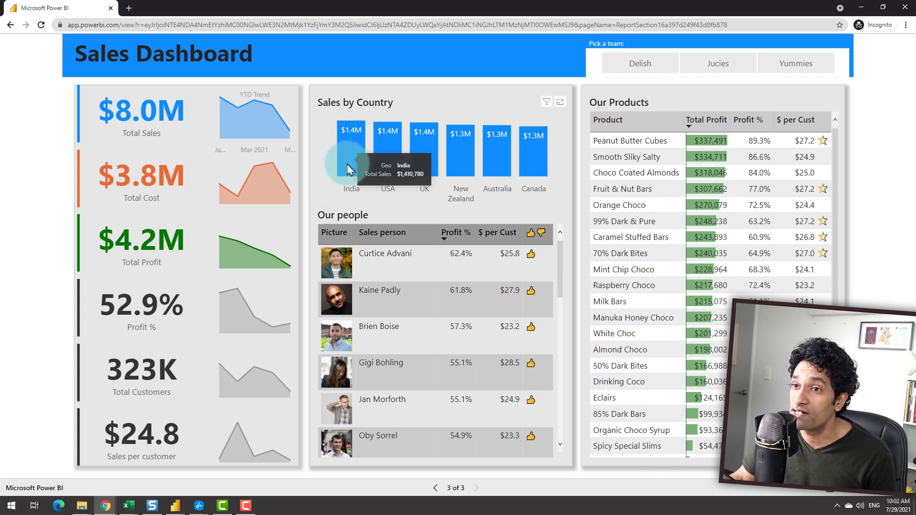
pyautogui.click(351, 158)
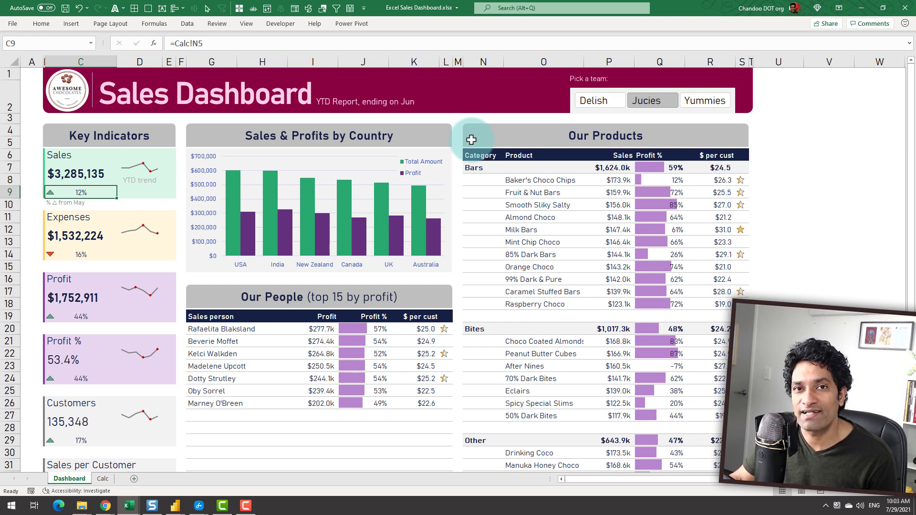
# - Switch to the Calc sheet, triggering the unsupported data connections warning
pyautogui.click(102, 479)
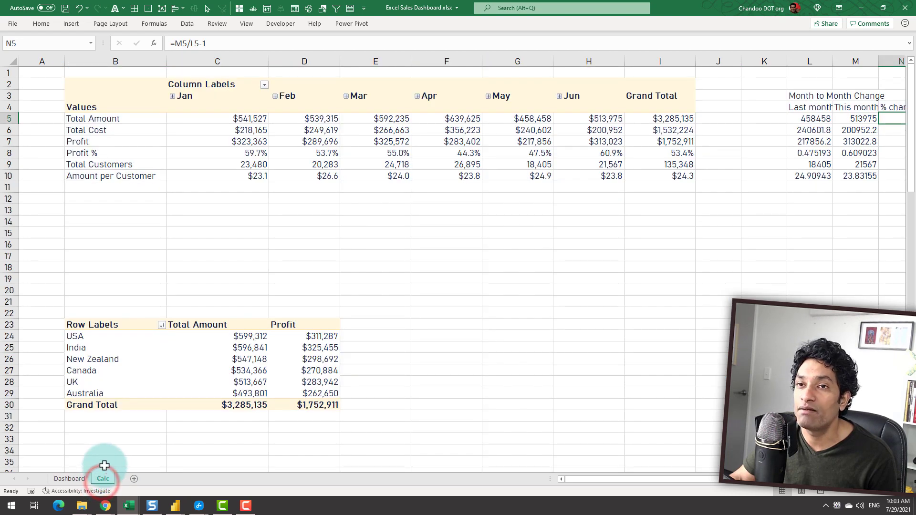
pyautogui.click(68, 479)
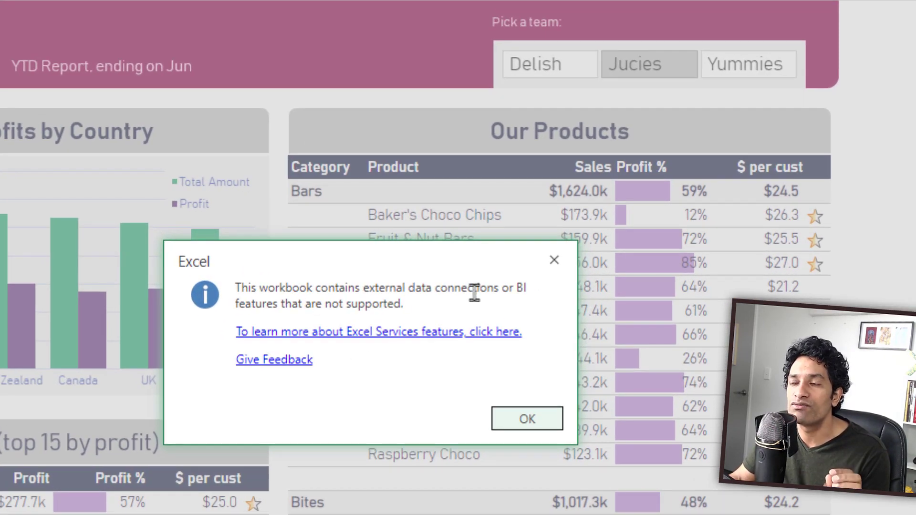
# - Dismiss Excel's warning about unsupported data connections and BI features
pyautogui.click(527, 419)
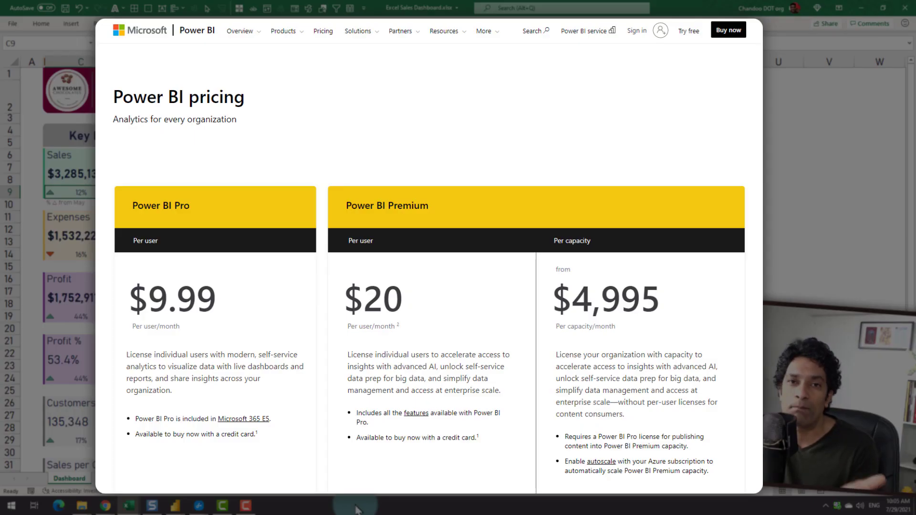
# - Close the Power BI pricing page to return to the Excel Juicies dashboard
pyautogui.doubleClick(177, 97)
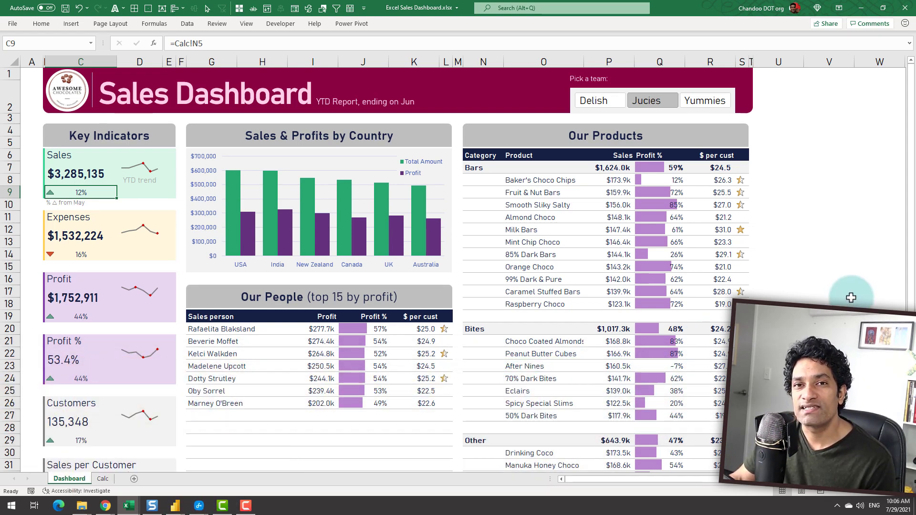
pyautogui.moveTo(848, 292)
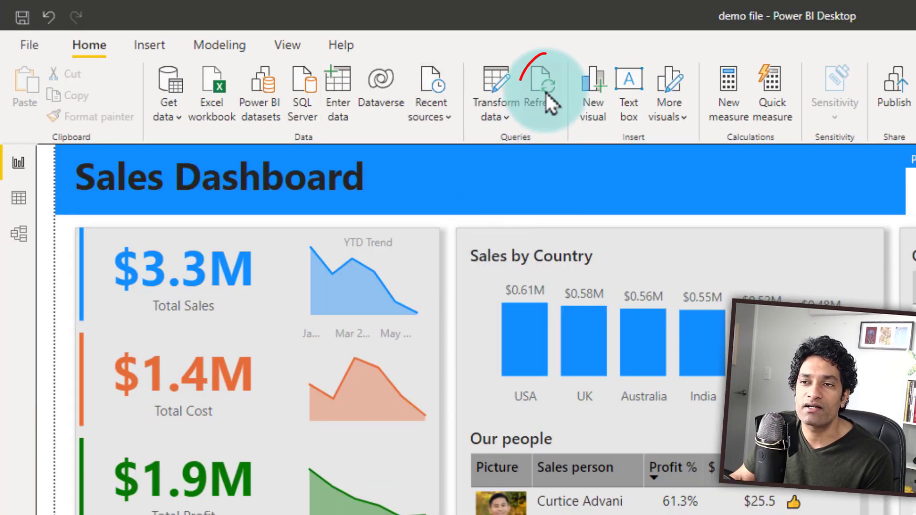
pyautogui.moveTo(547, 98)
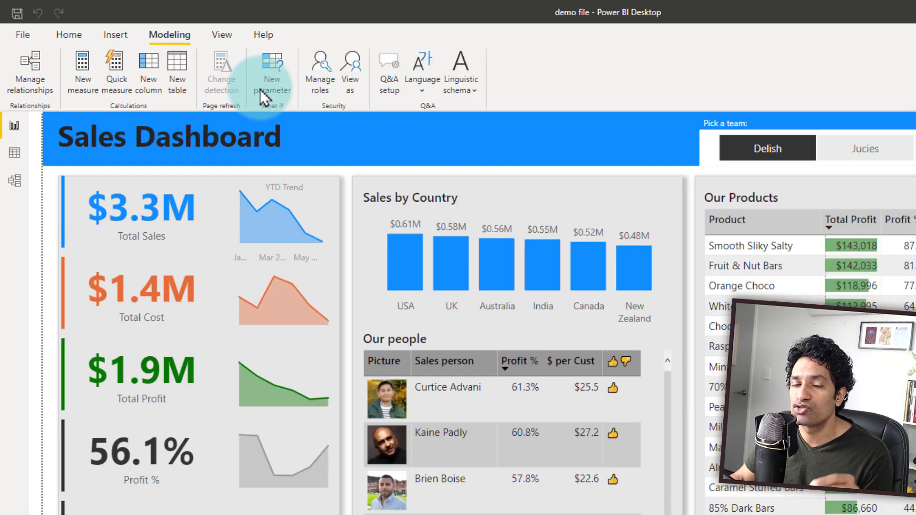
# - In Manage roles, give APAC Managers the filter locations[region]="APAC" and save it
pyautogui.click(320, 66)
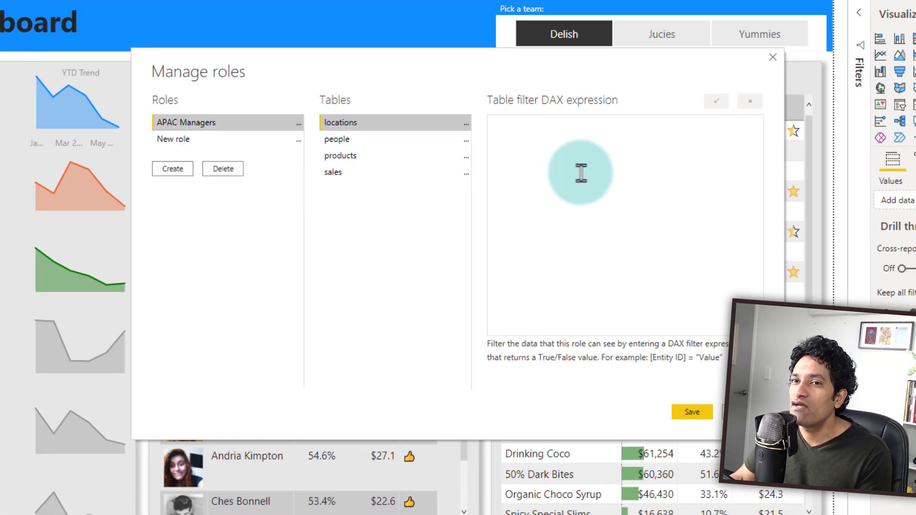
pyautogui.write('locations[region]=')
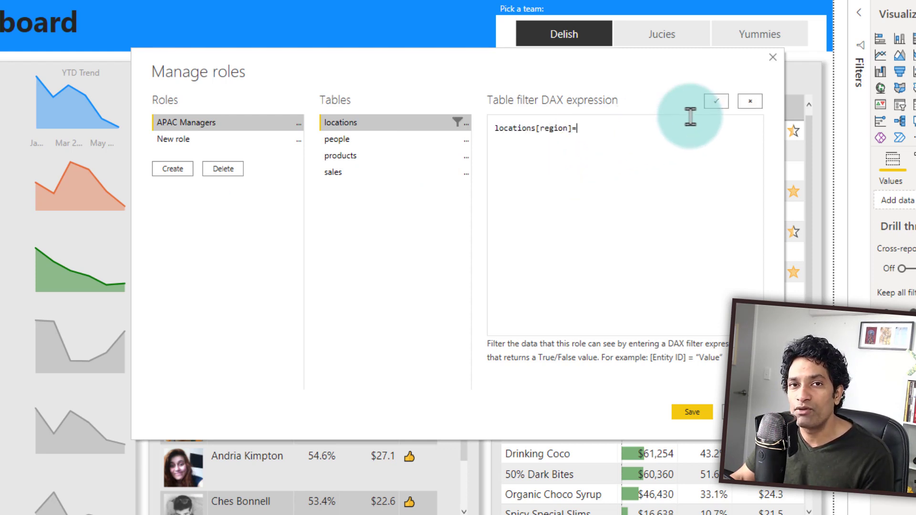
pyautogui.write('"APAC"')
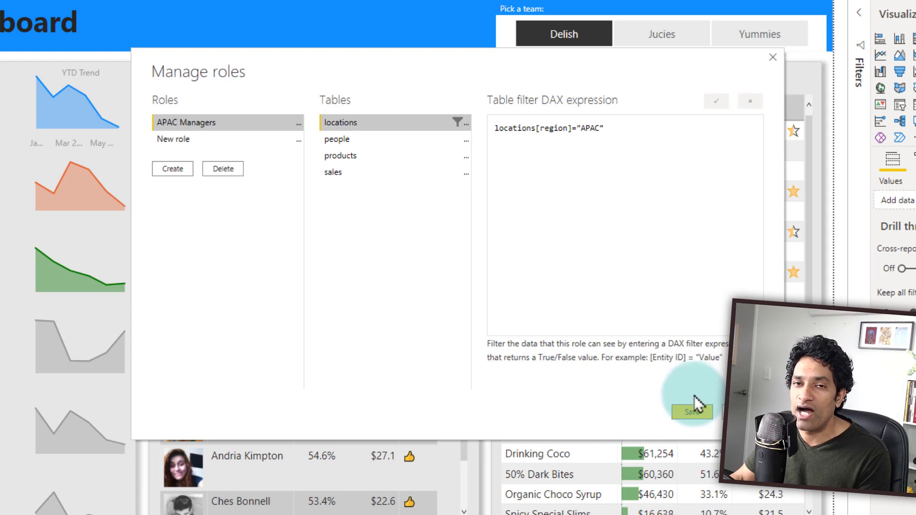
pyautogui.click(692, 413)
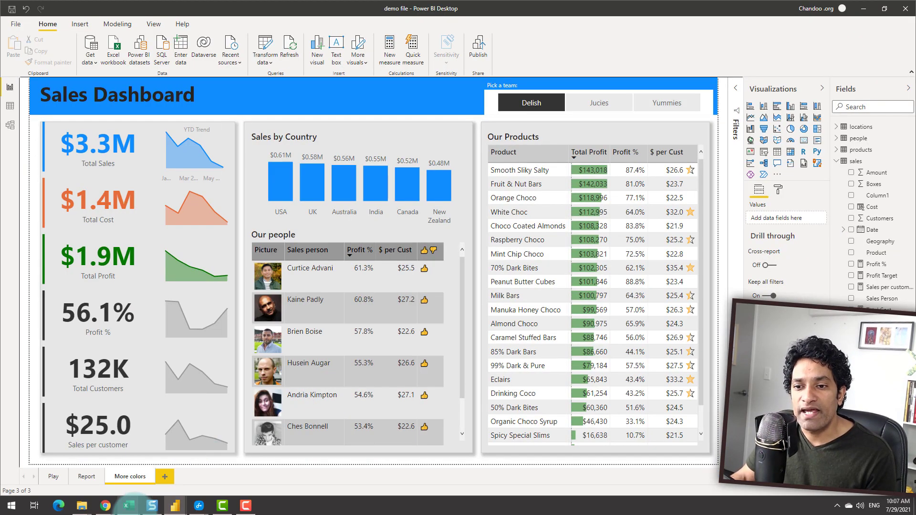